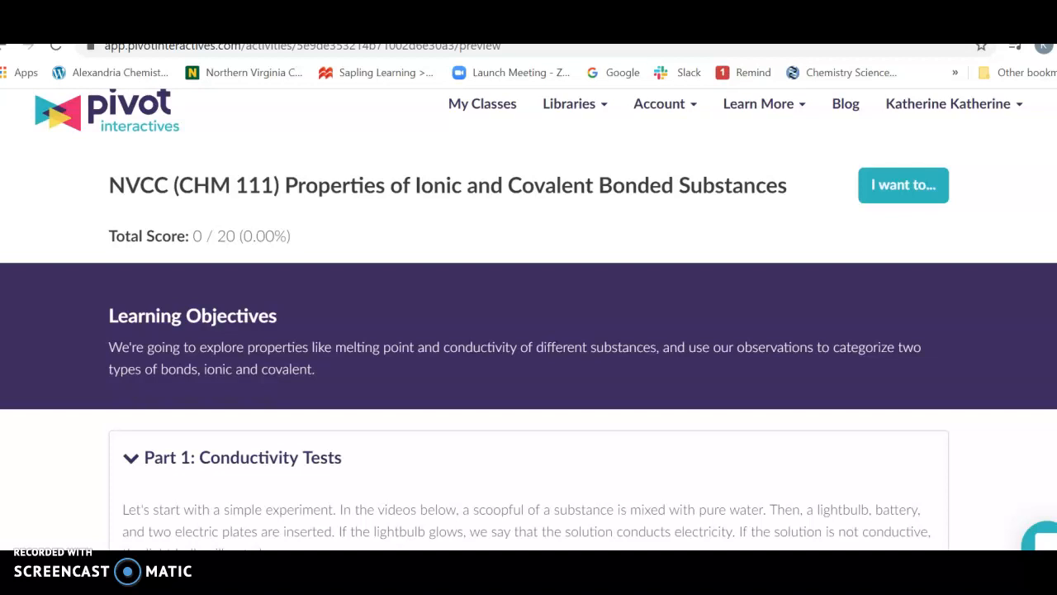
# - Scroll from the Learning Objectives down to the Part 1 sucrose conductivity video player
pyautogui.scroll(-3)
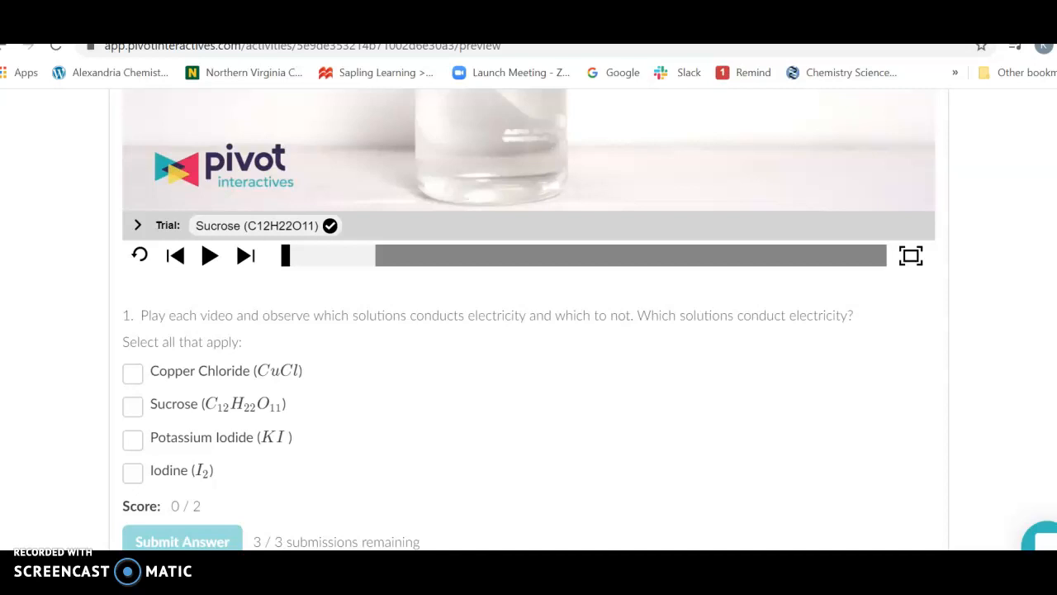
pyautogui.scroll(3)
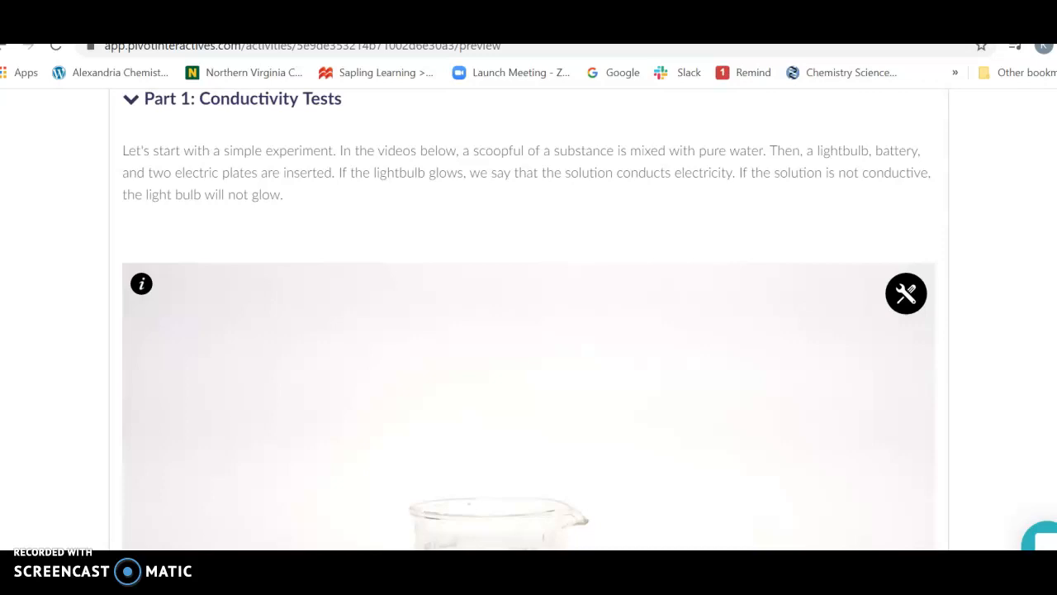
pyautogui.scroll(-3)
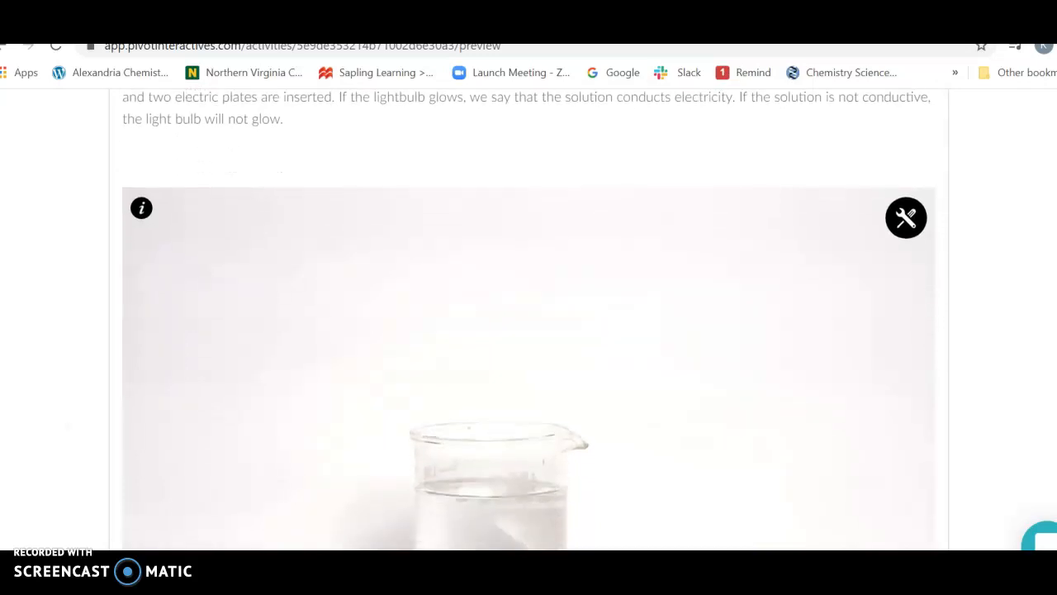
pyautogui.scroll(-3)
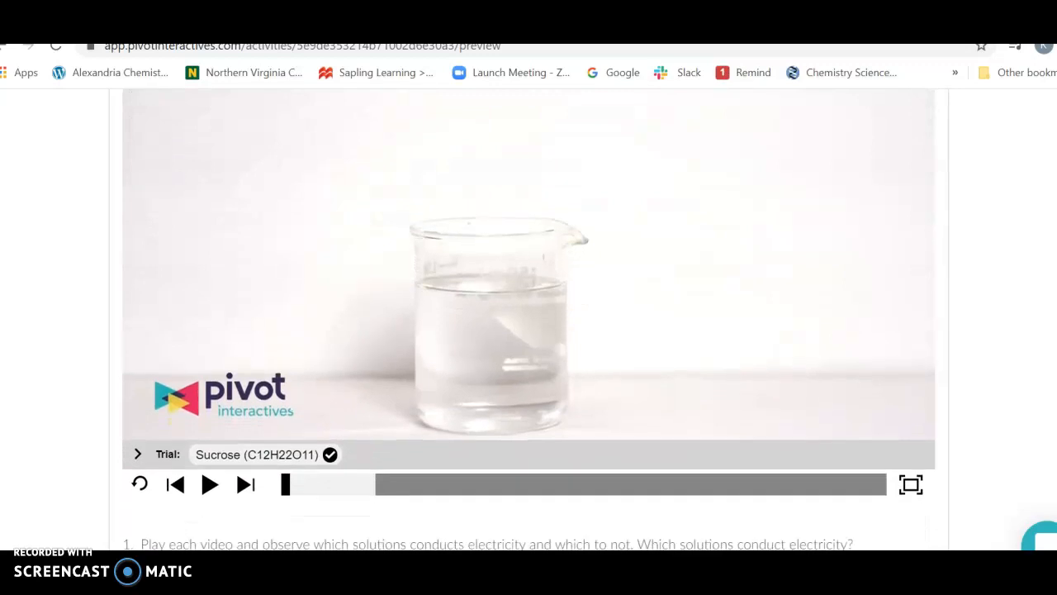
# - Play and pause the sucrose conductivity video, then select the Potassium Iodide (KI) trial
pyautogui.click(208, 484)
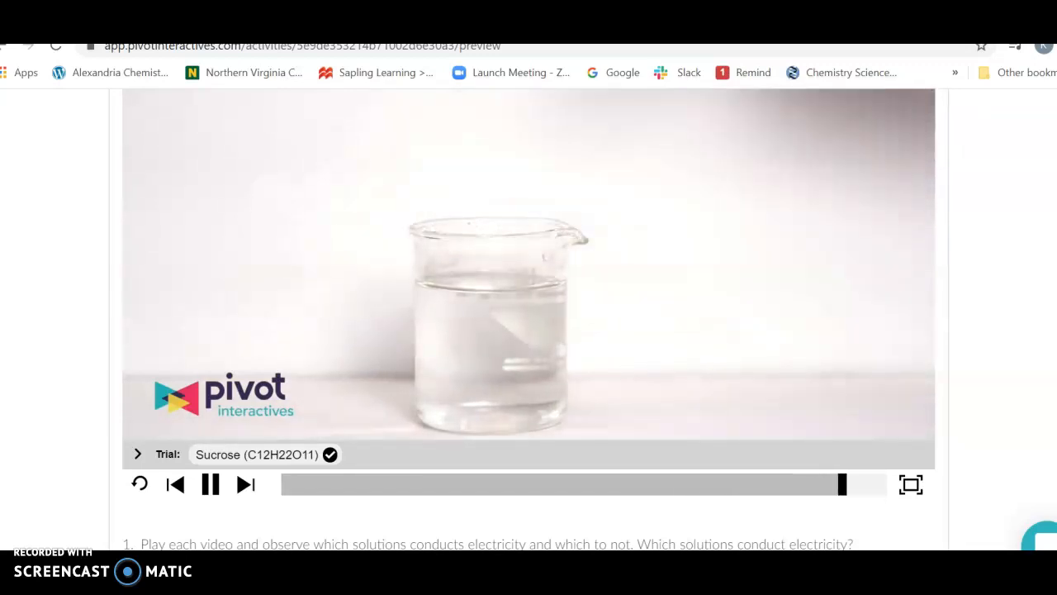
pyautogui.click(912, 484)
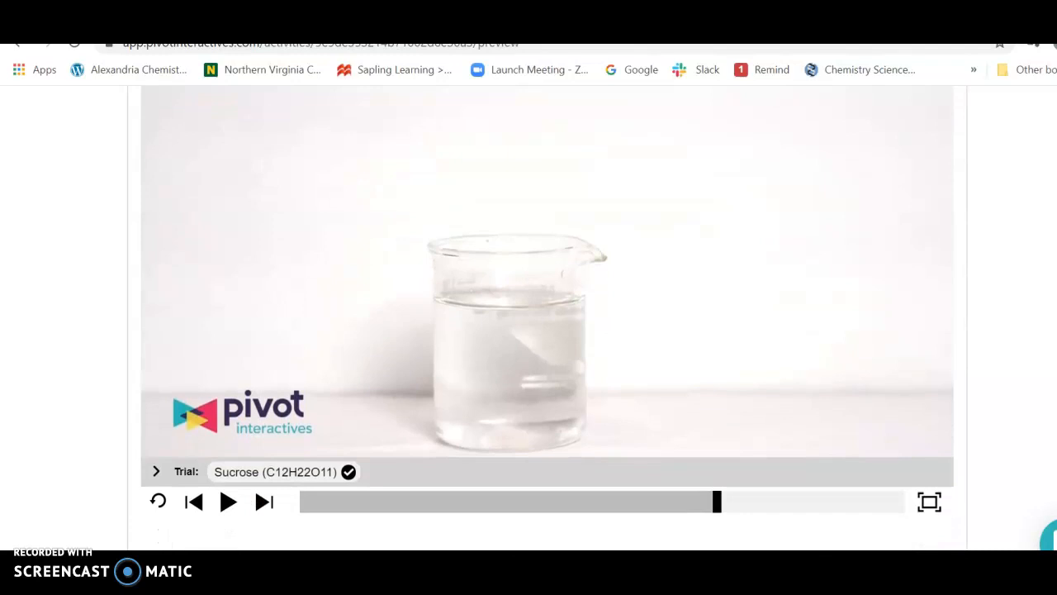
pyautogui.click(228, 502)
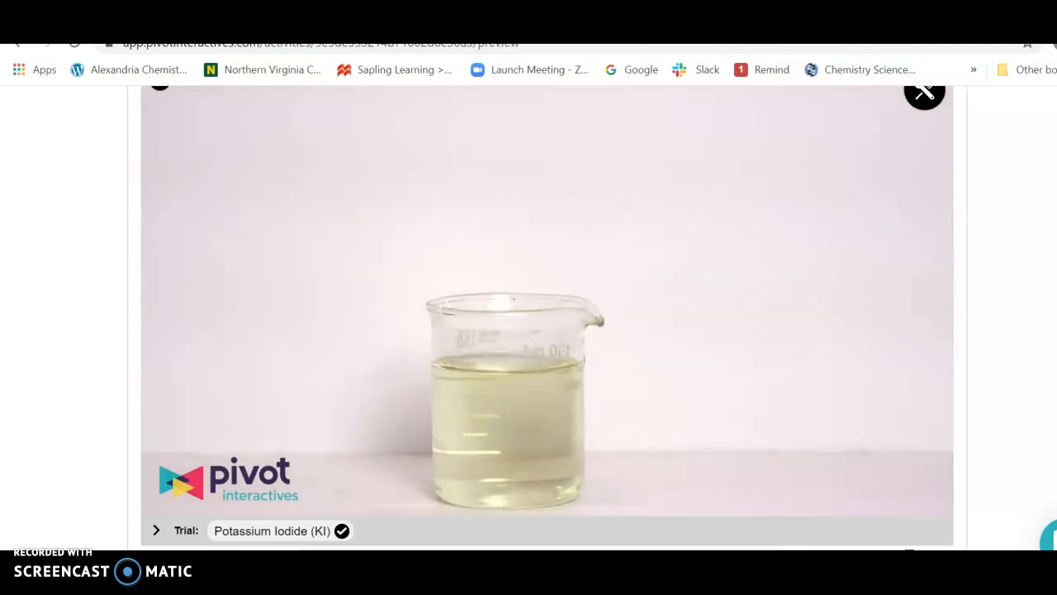
# - Scroll through questions 1–3 and the periodic table down to the expanded Part 2: Melting Tests video
pyautogui.scroll(-3)
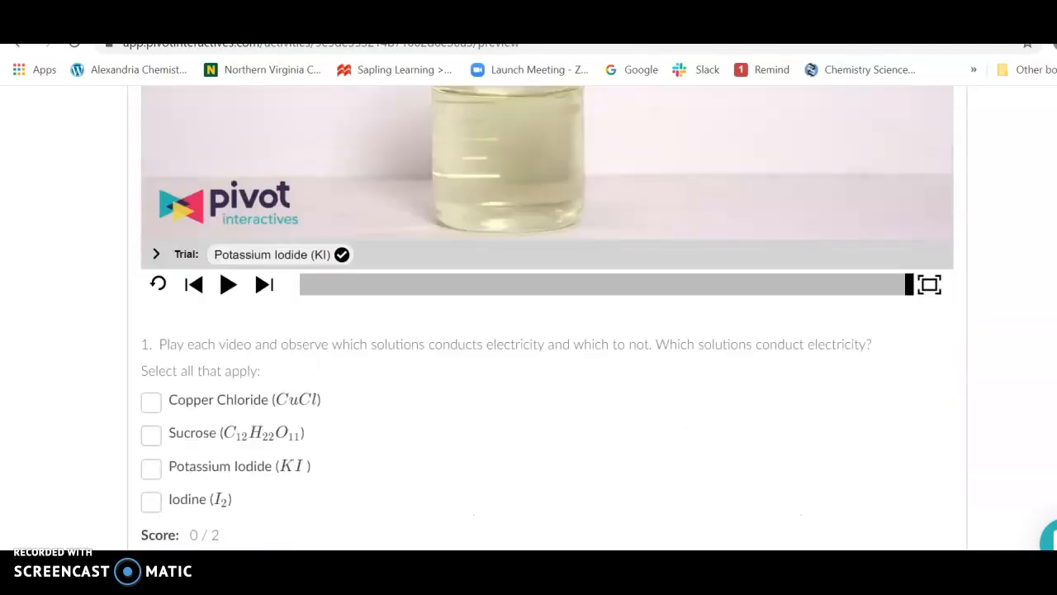
pyautogui.scroll(-3)
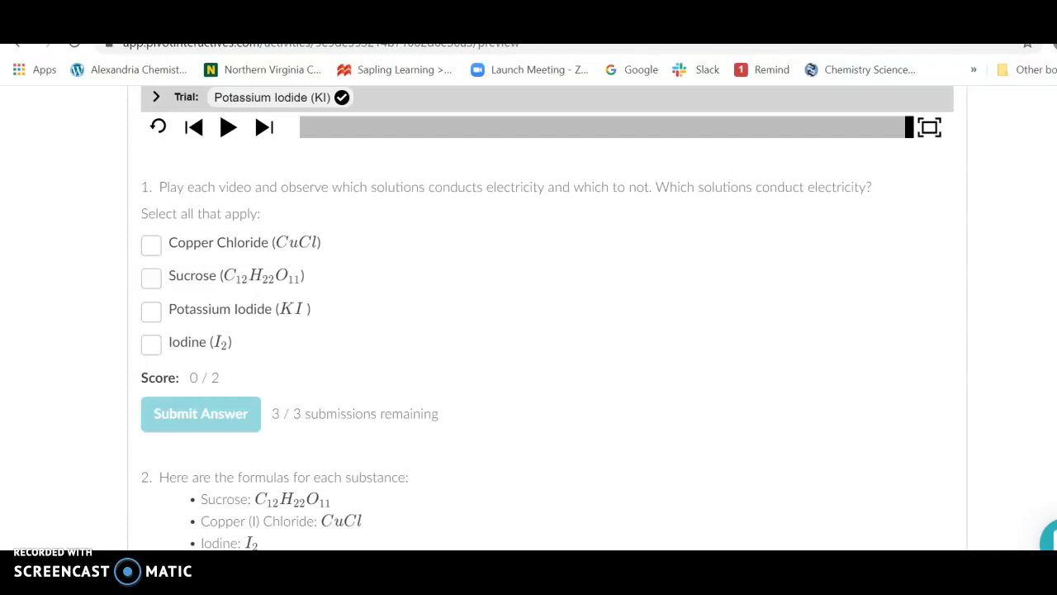
pyautogui.scroll(-3)
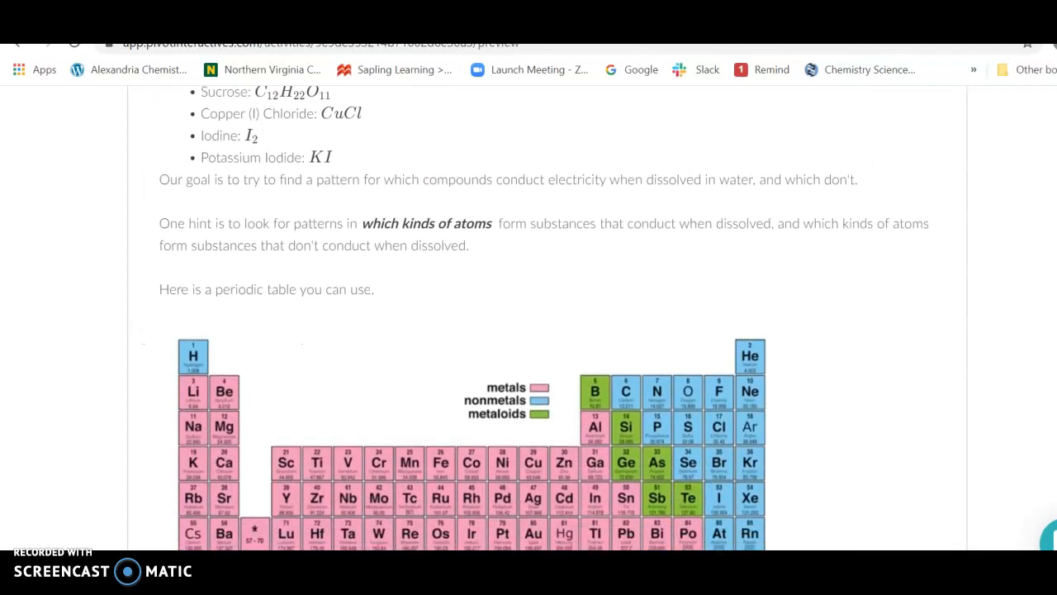
pyautogui.scroll(-3)
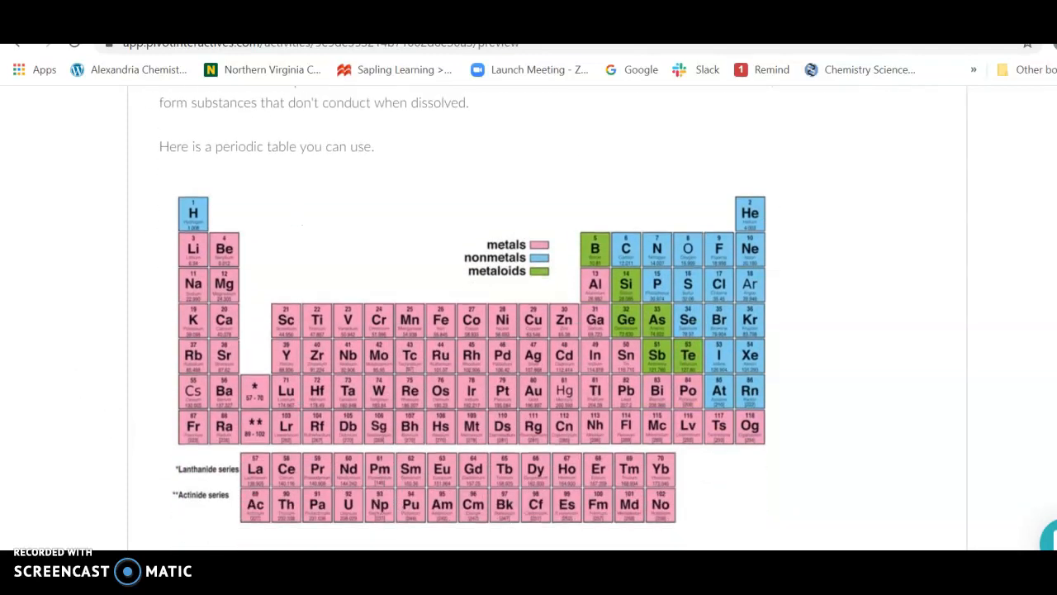
pyautogui.scroll(-3)
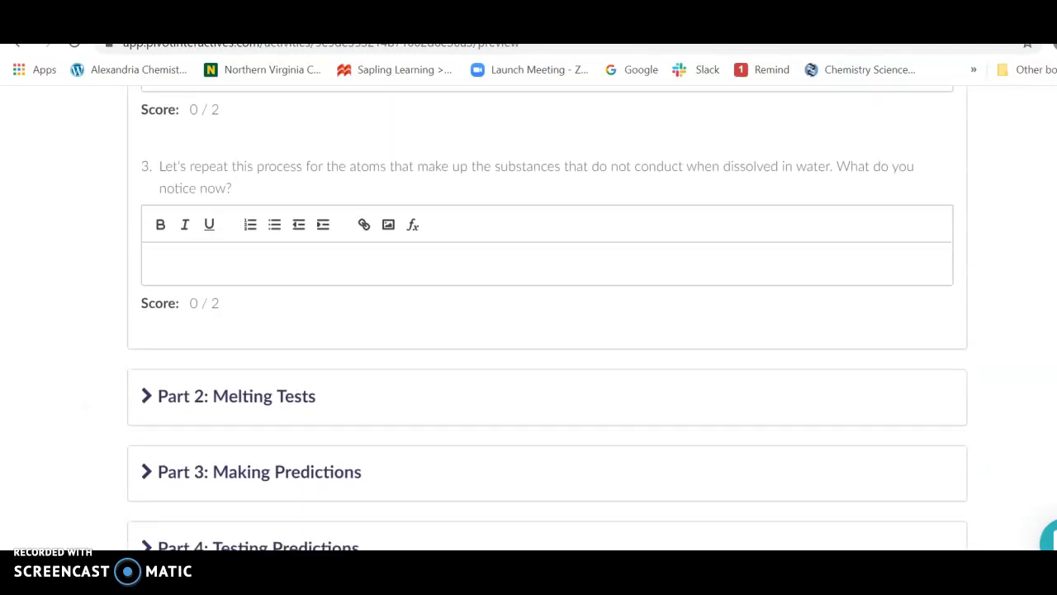
pyautogui.scroll(-3)
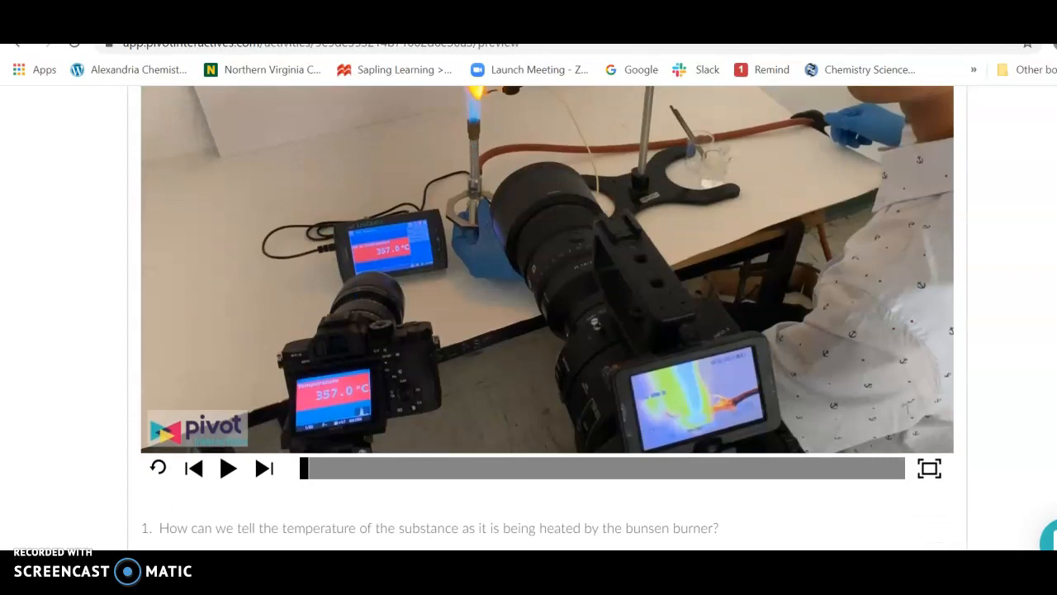
# - Play the sucrose melting video and pause it when the temperature reads 153.2 °C
pyautogui.scroll(-3)
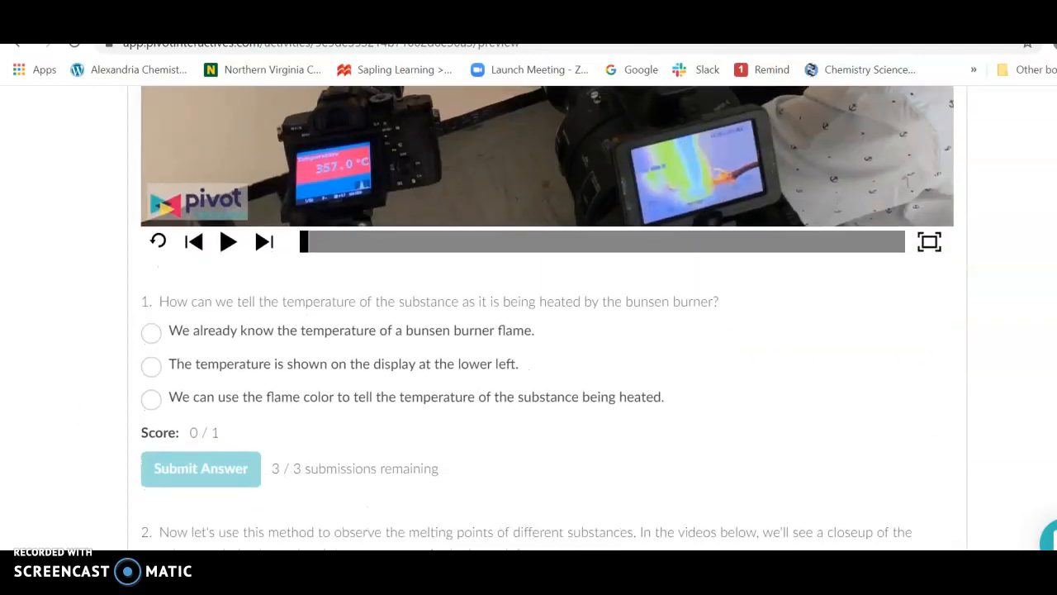
pyautogui.scroll(-3)
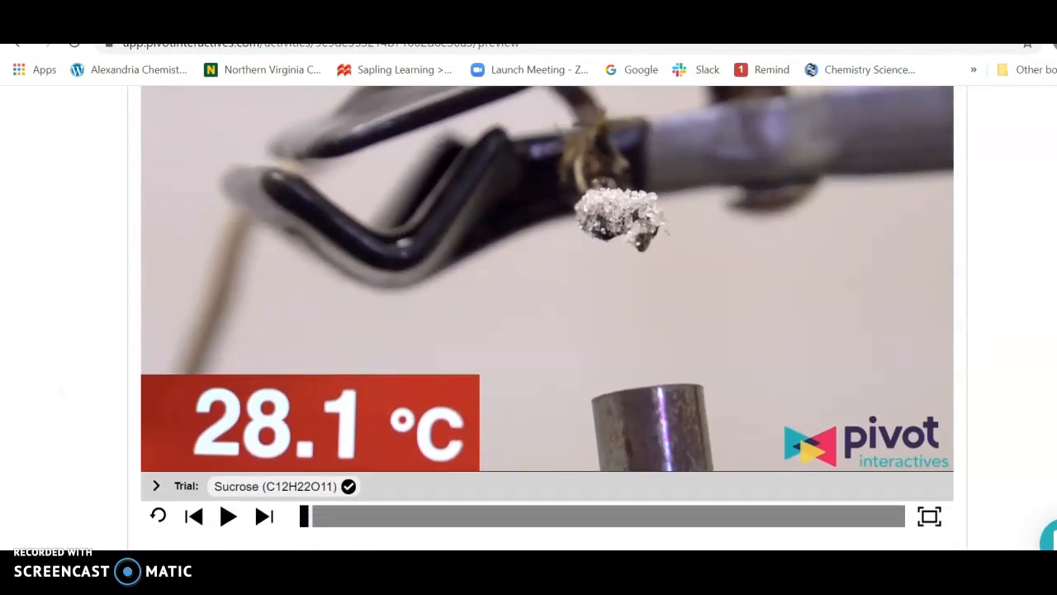
pyautogui.click(228, 515)
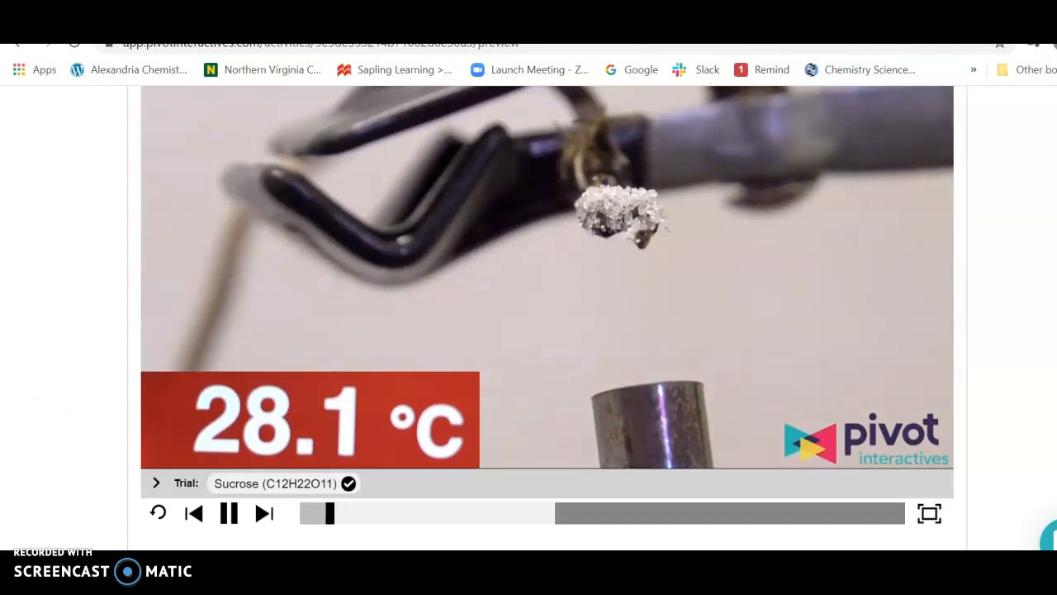
pyautogui.click(329, 512)
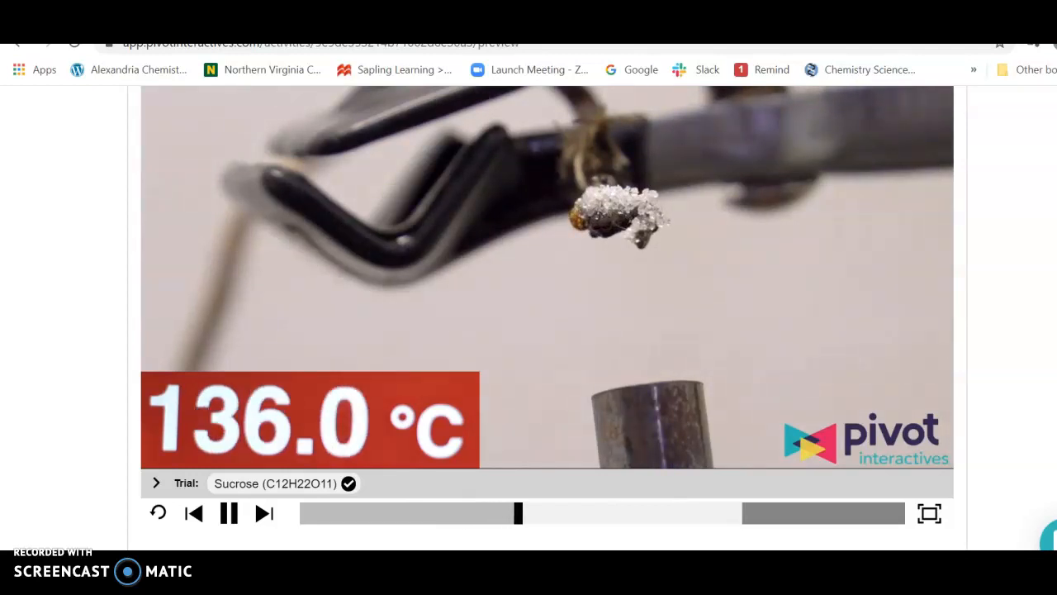
pyautogui.click(228, 512)
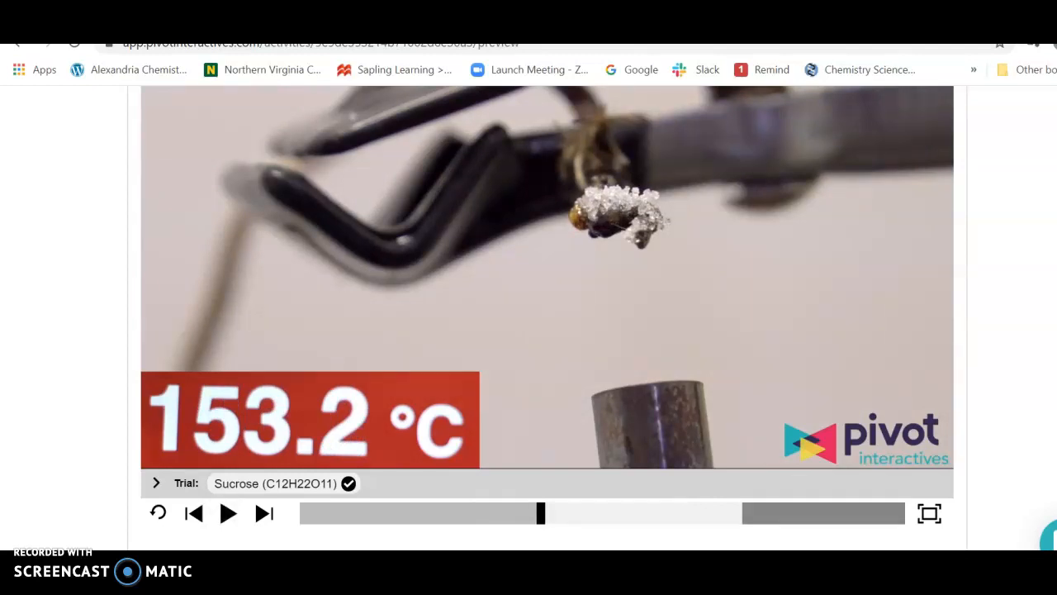
pyautogui.scroll(-3)
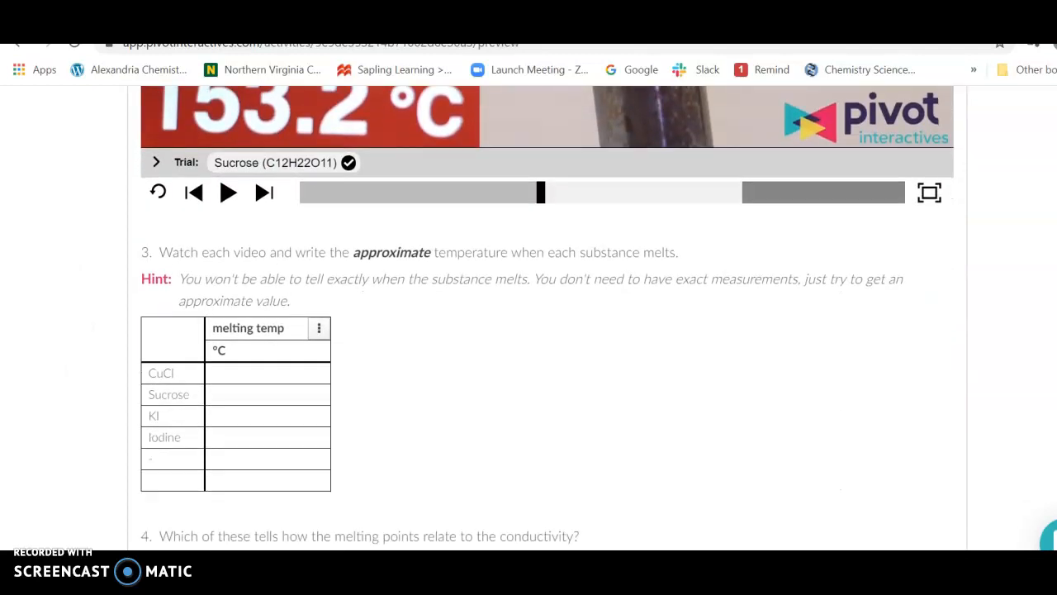
# - Scroll past the melting temperature table and question 4 to the collapsed Part 3, 4 and 5 headers
pyautogui.scroll(-3)
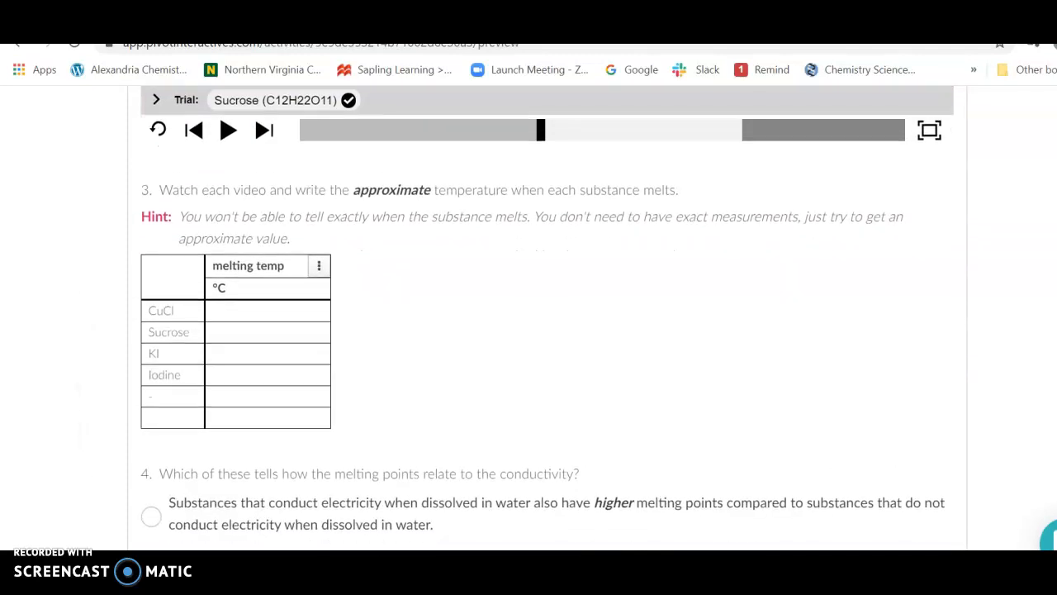
pyautogui.scroll(-3)
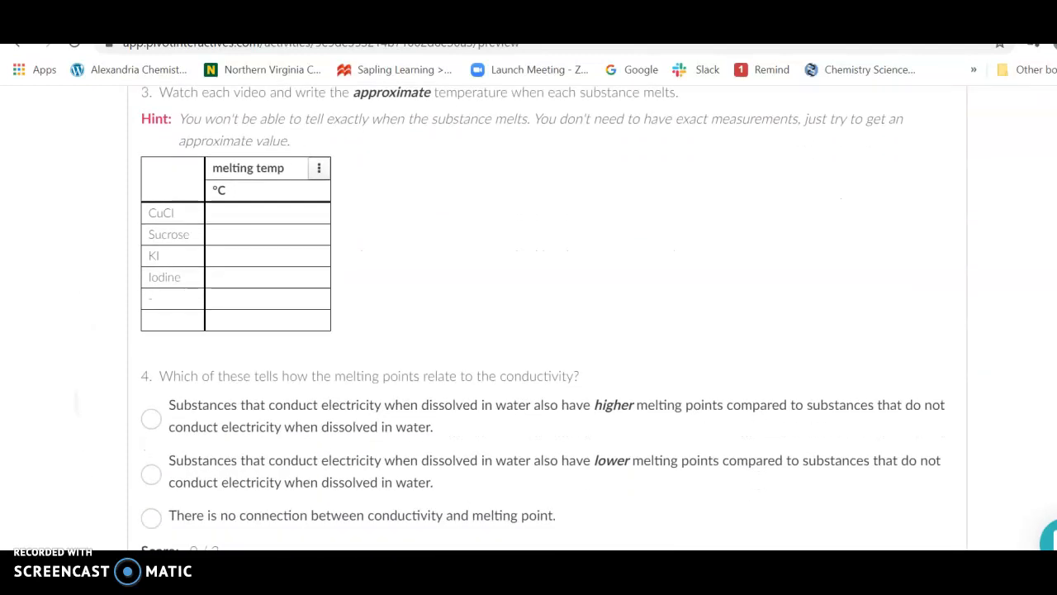
pyautogui.scroll(-3)
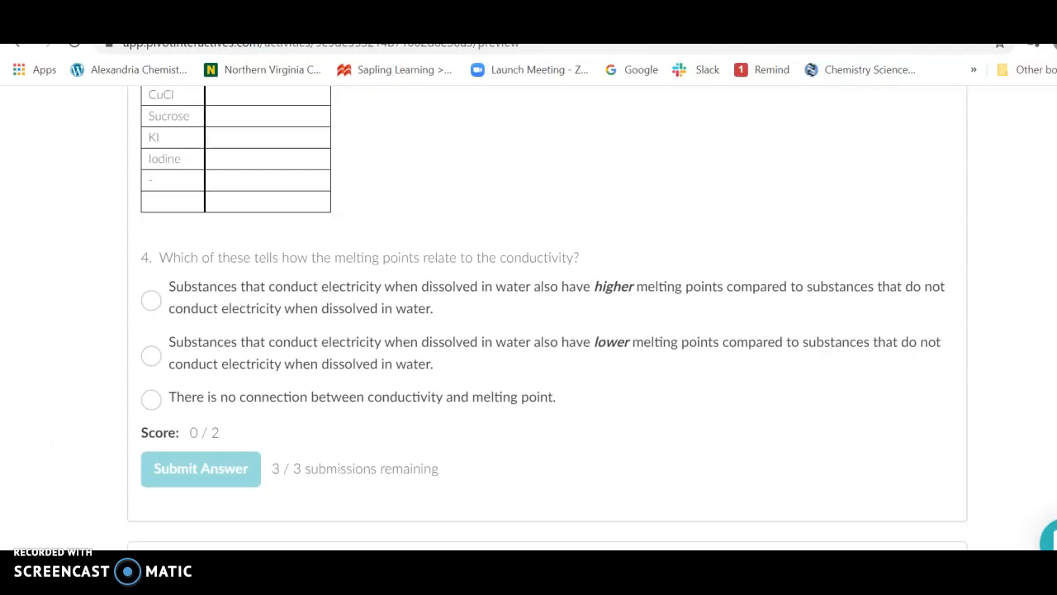
pyautogui.scroll(-3)
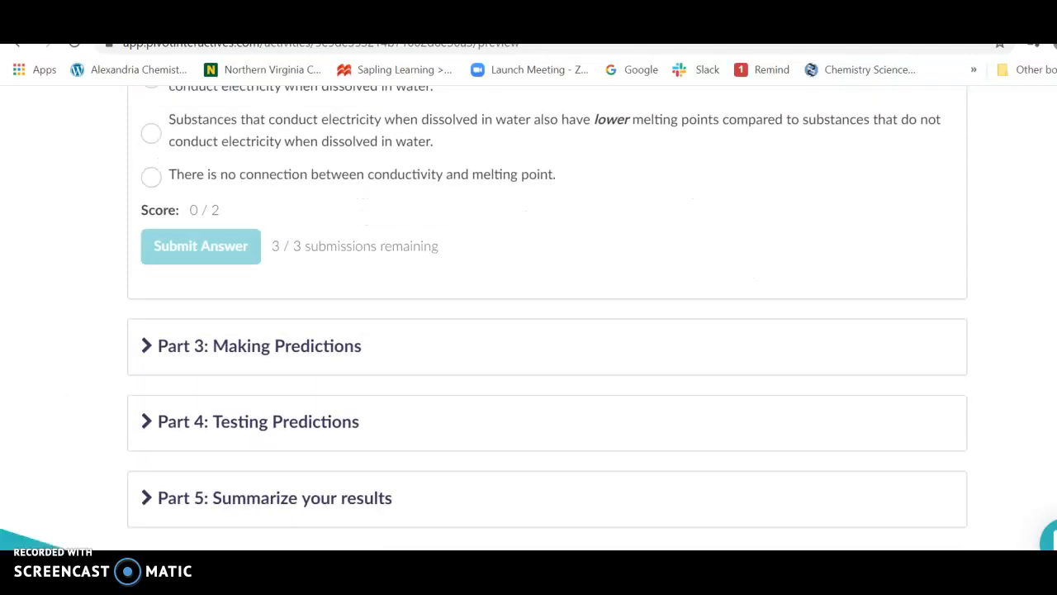
pyautogui.scroll(-3)
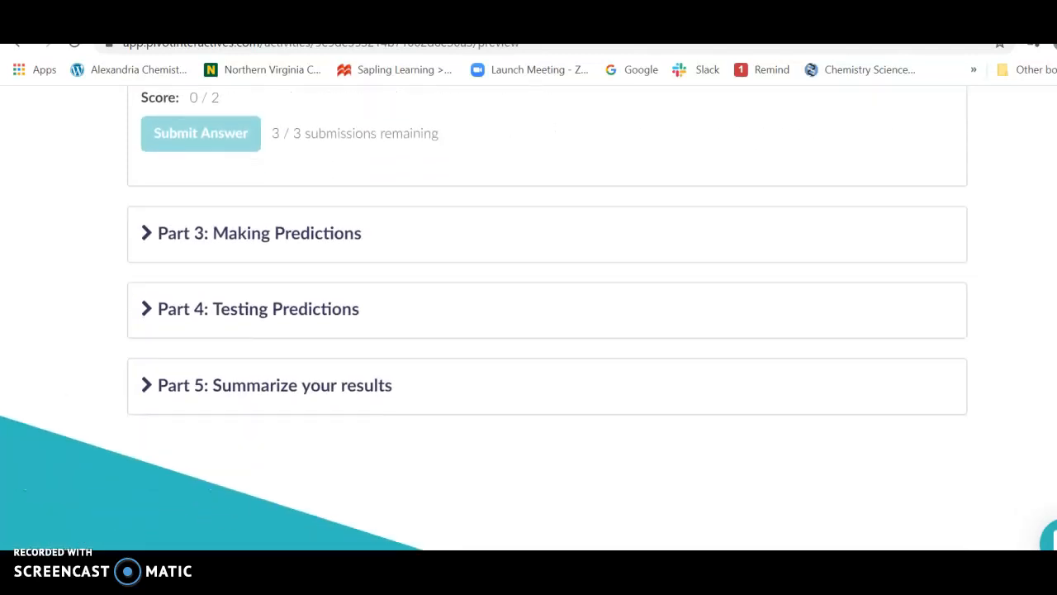